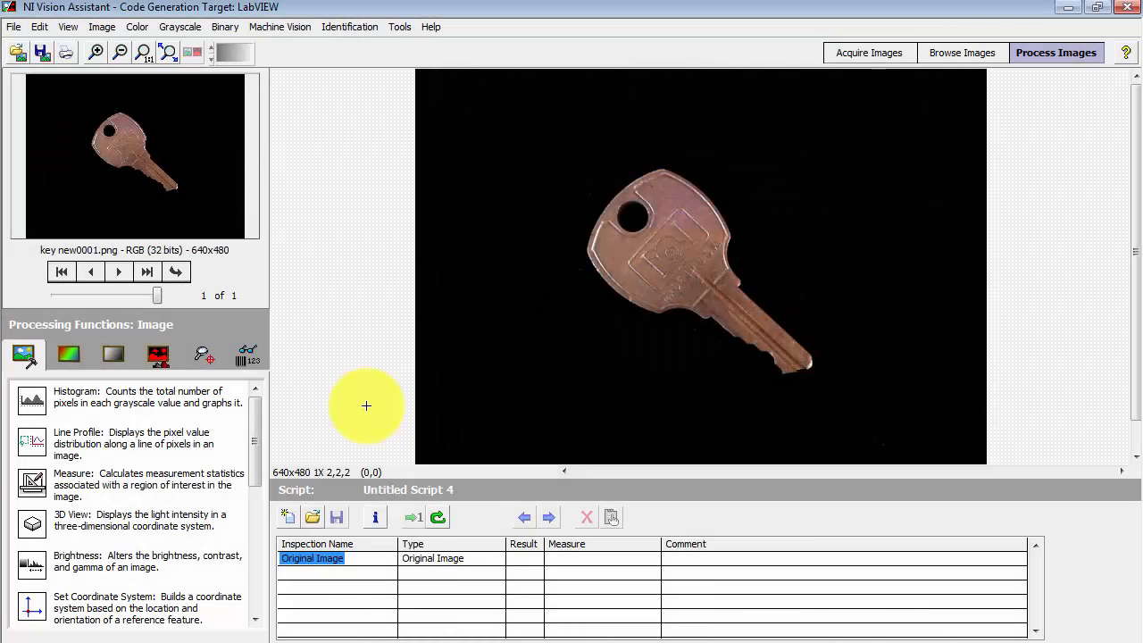
Step: Try Clamp (Rake) from Machine Vision and dismiss the Invalid Image Type warning for the RGB image
{"action": "left_click", "coordinate": [202, 355]}
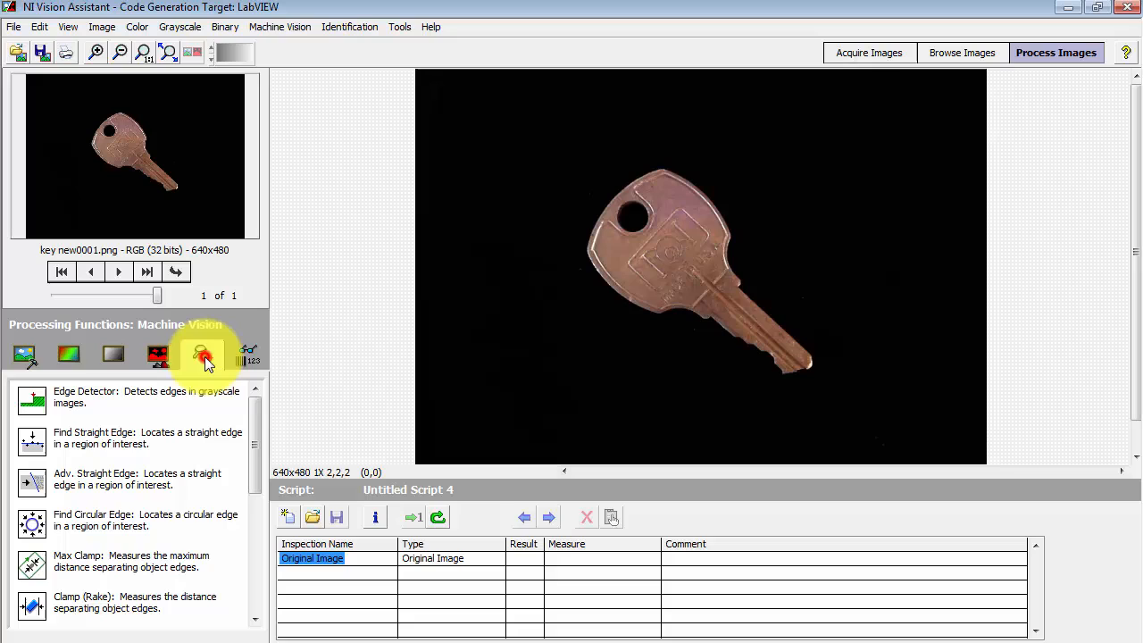
{"action": "mouse_move", "coordinate": [203, 355]}
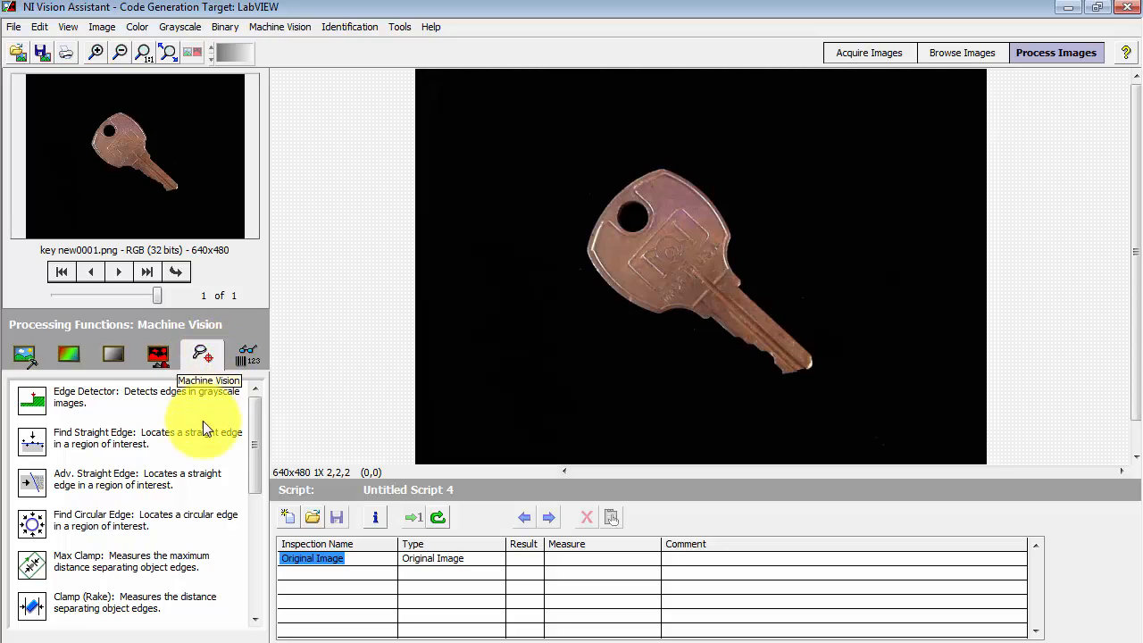
{"action": "mouse_move", "coordinate": [197, 607]}
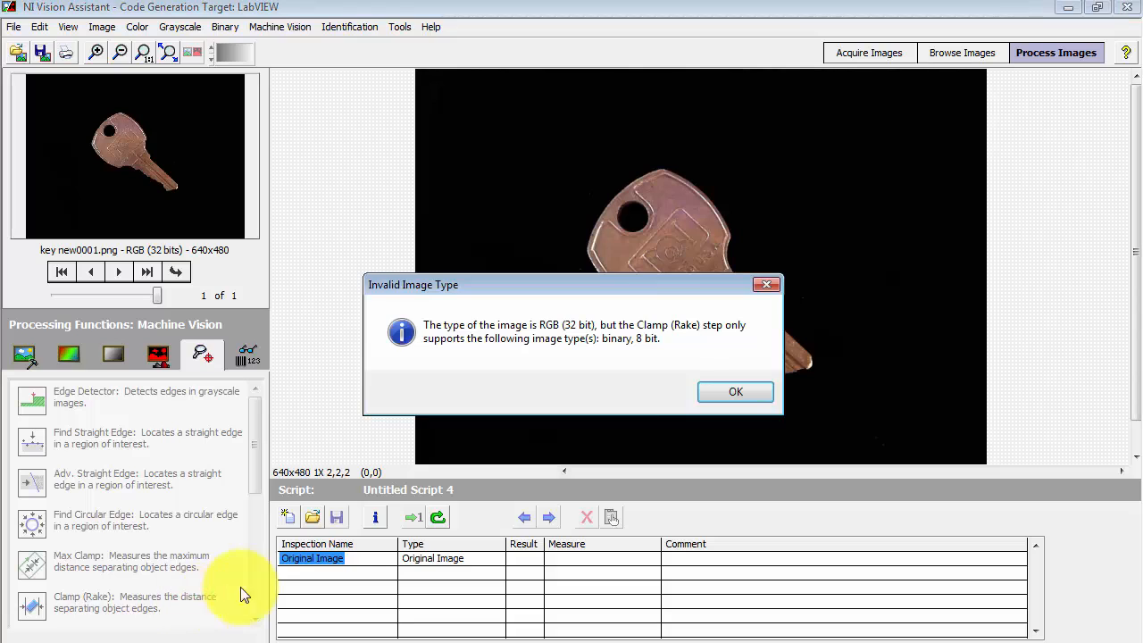
{"action": "mouse_move", "coordinate": [465, 357]}
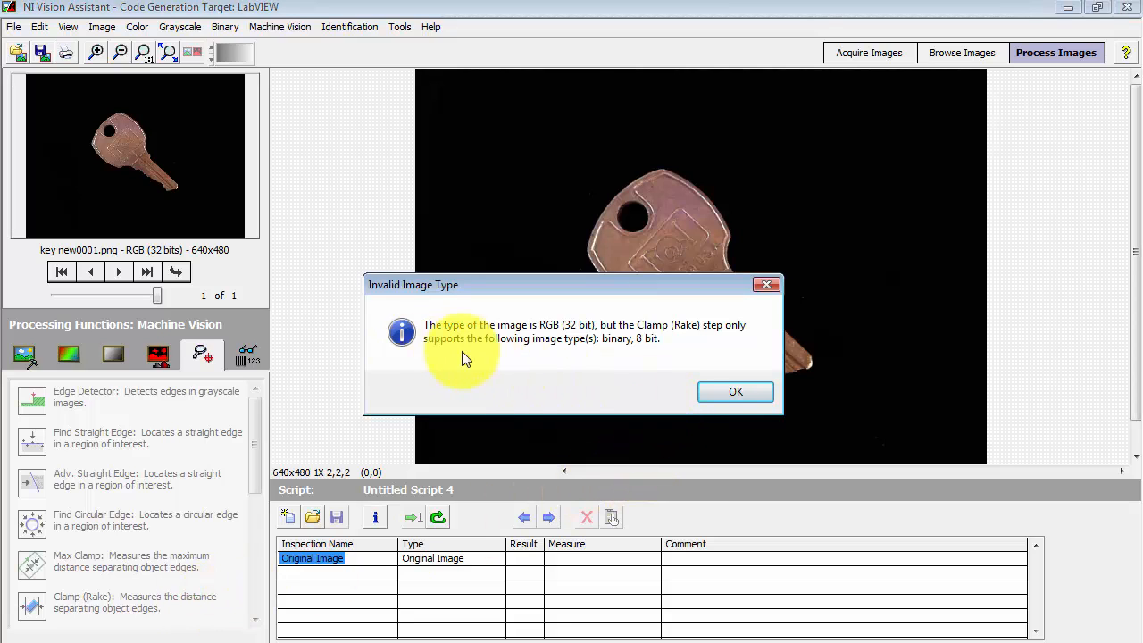
{"action": "left_click", "coordinate": [735, 391]}
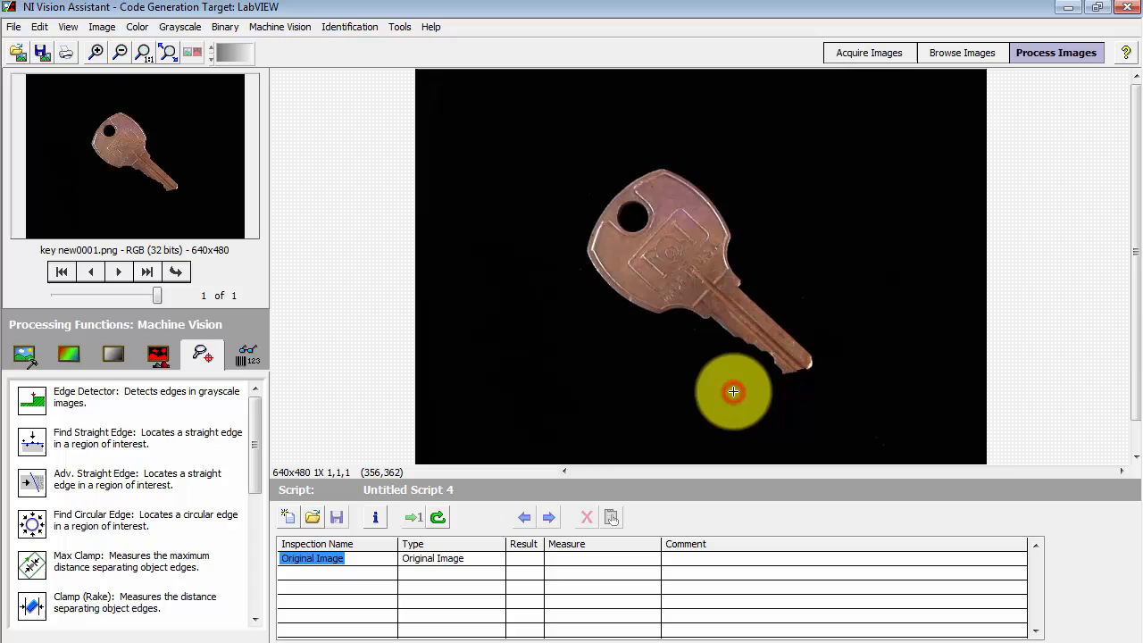
Step: Add an HSL Luminance Plane extraction step named 'extract luminance'
{"action": "left_click", "coordinate": [68, 354]}
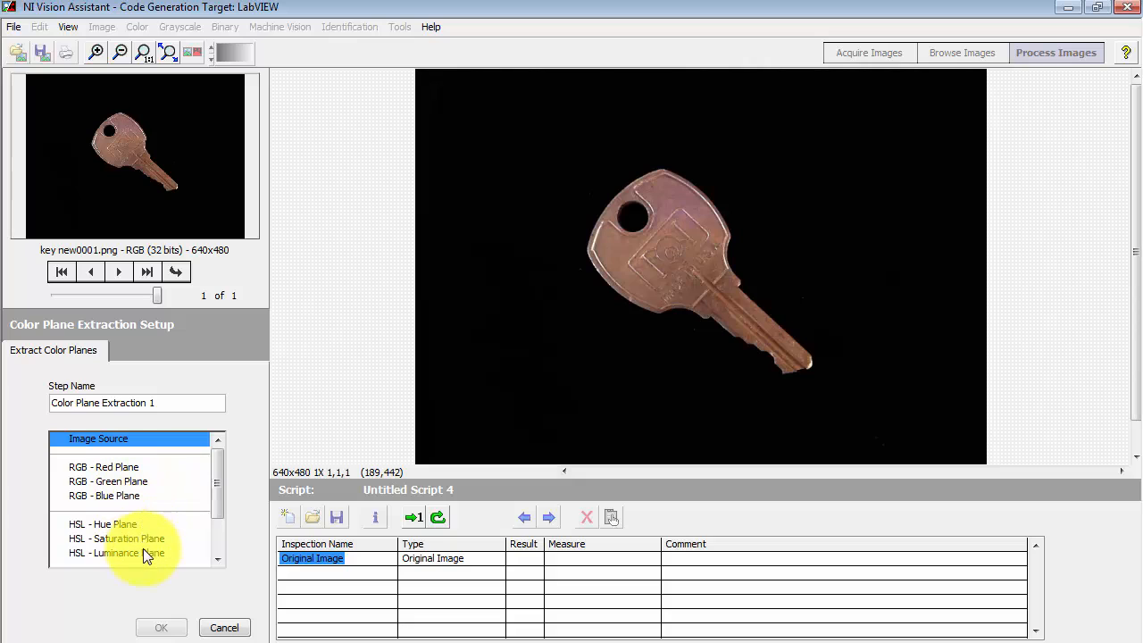
{"action": "left_click", "coordinate": [116, 552]}
{"action": "type", "text": "exta"}
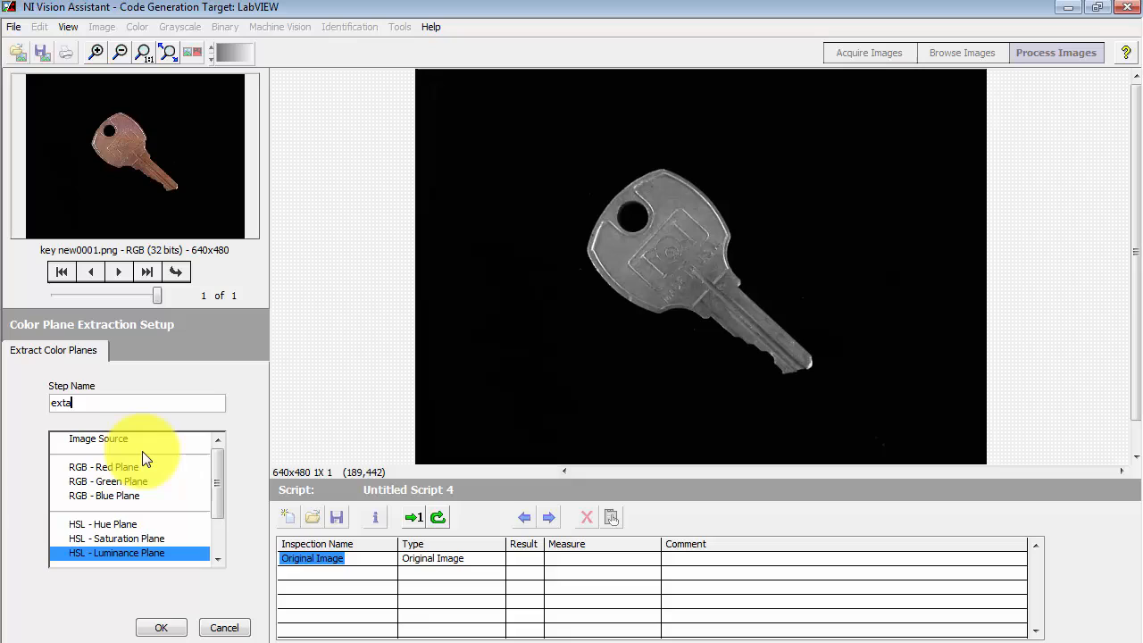
{"action": "type", "text": "extract luminance"}
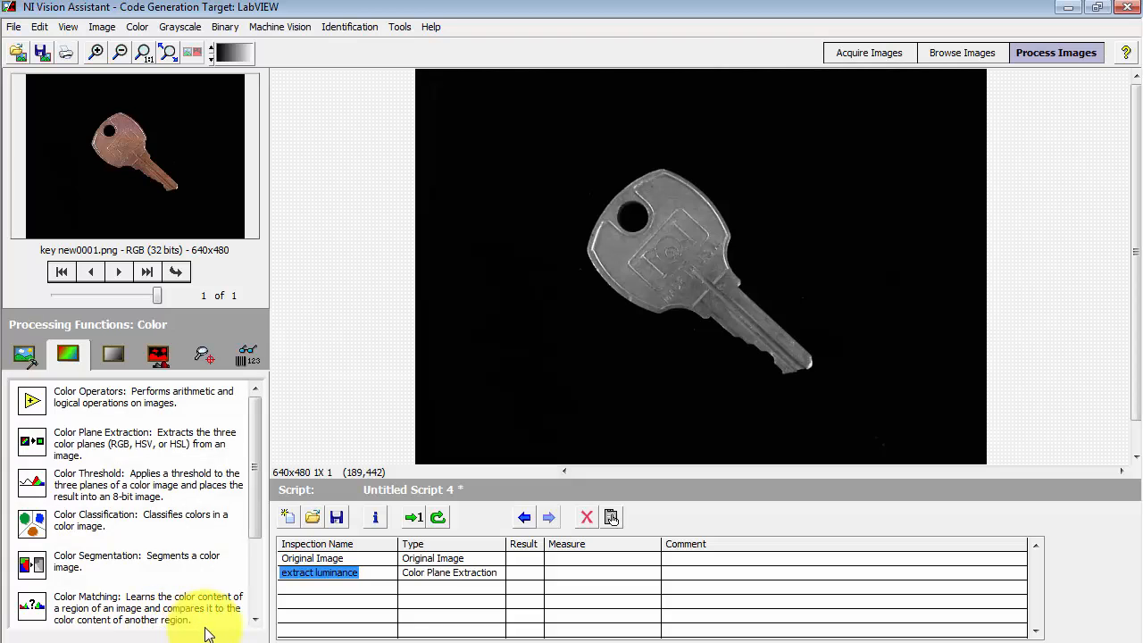
{"action": "left_click", "coordinate": [204, 354]}
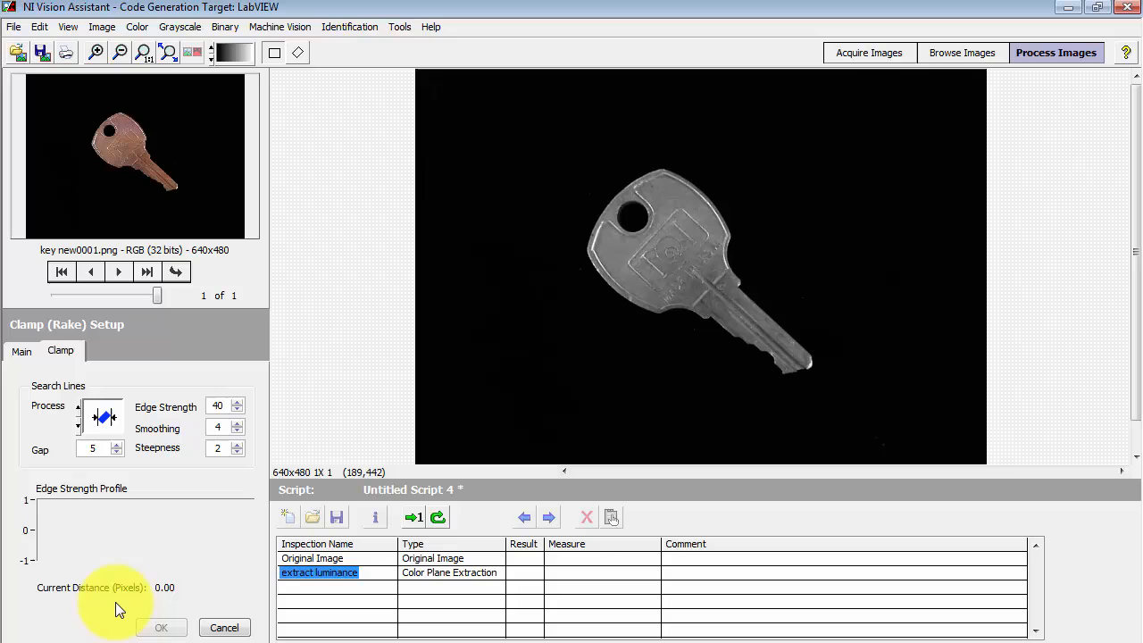
Step: Draw a rake region over the whole key, giving a 251.28 pixel distance
{"action": "left_click_drag", "start_coordinate": [505, 161], "coordinate": [683, 246]}
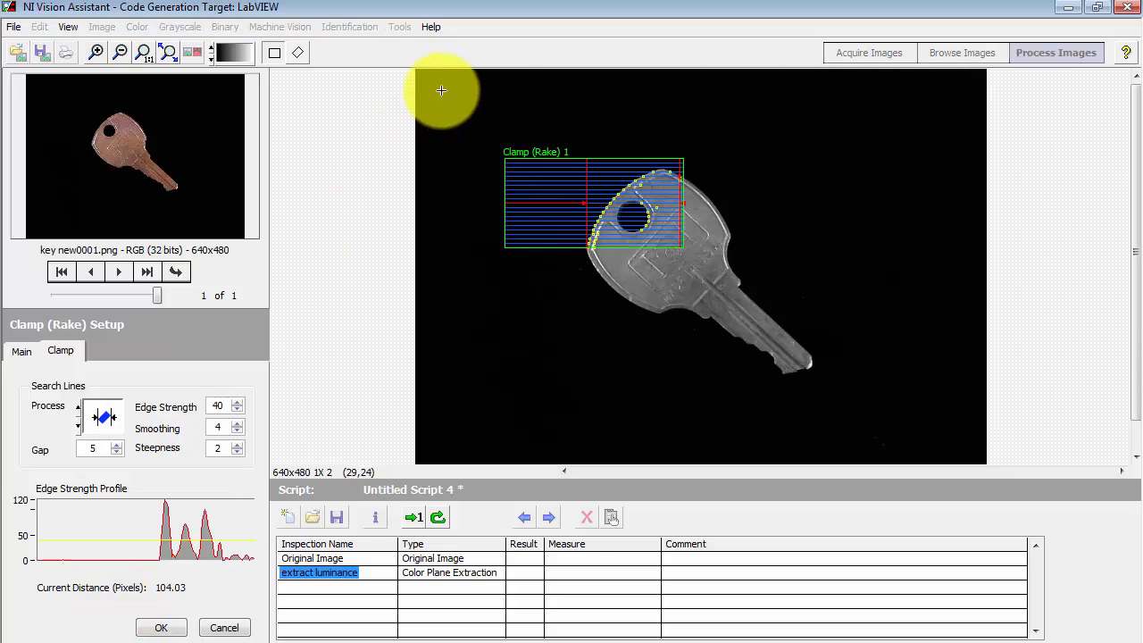
{"action": "left_click_drag", "start_coordinate": [441, 89], "coordinate": [961, 444]}
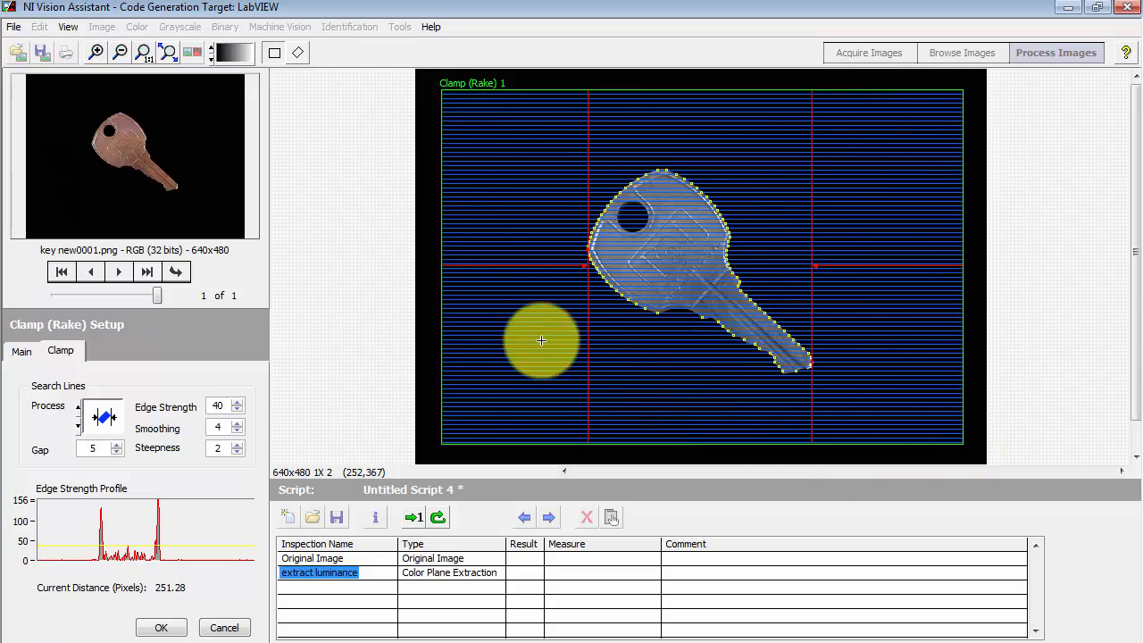
{"action": "left_click_drag", "start_coordinate": [540, 341], "coordinate": [588, 284]}
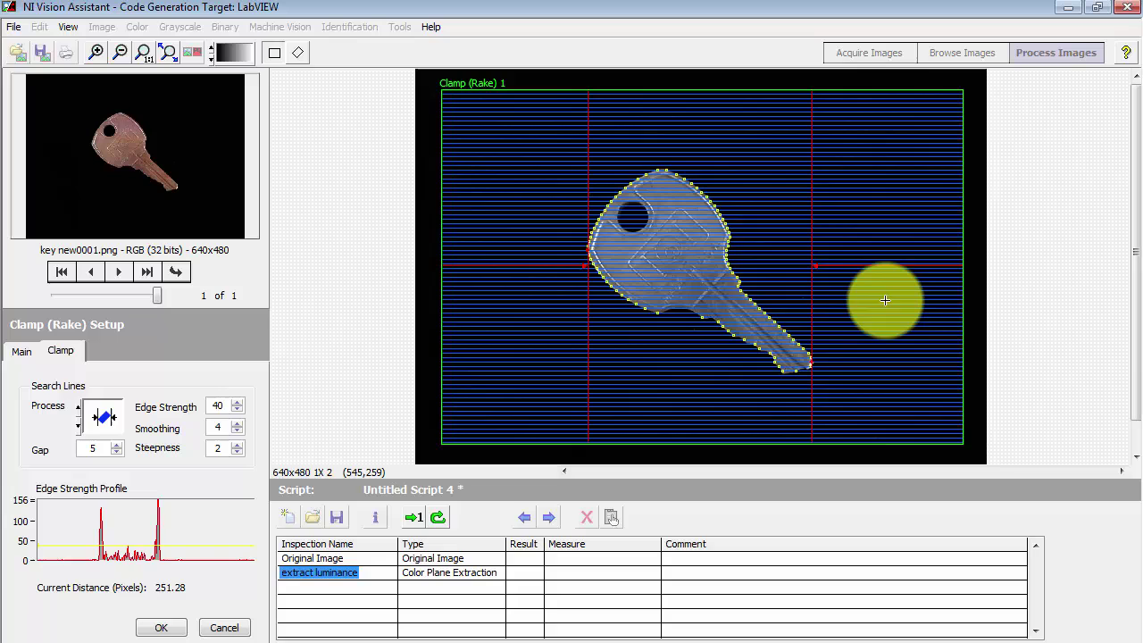
{"action": "left_click_drag", "start_coordinate": [884, 300], "coordinate": [809, 358]}
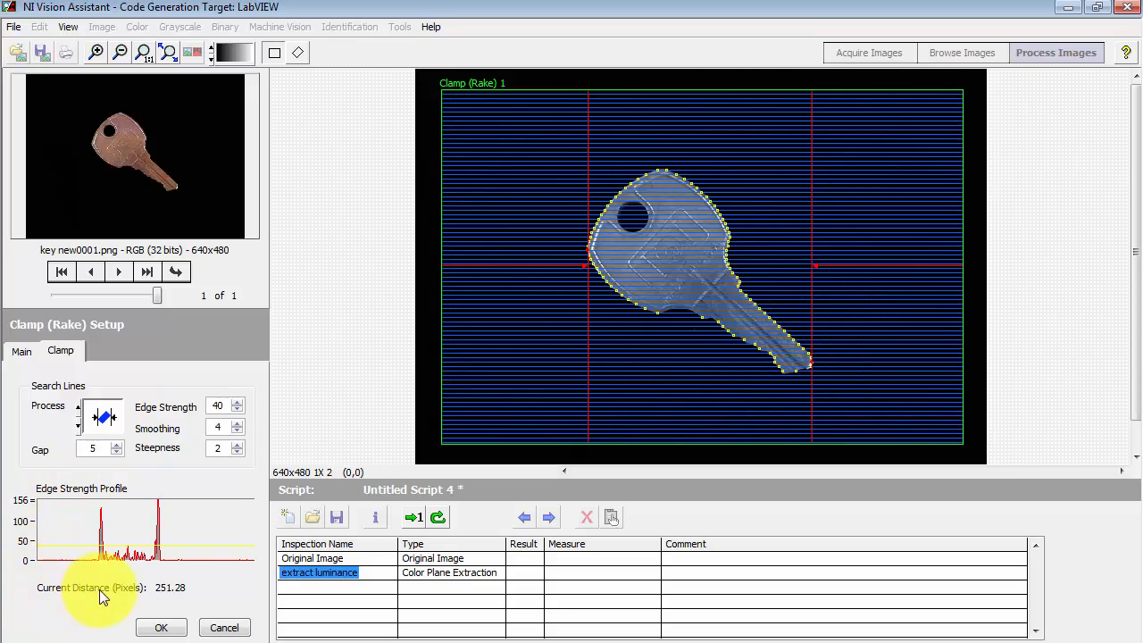
{"action": "mouse_move", "coordinate": [195, 593]}
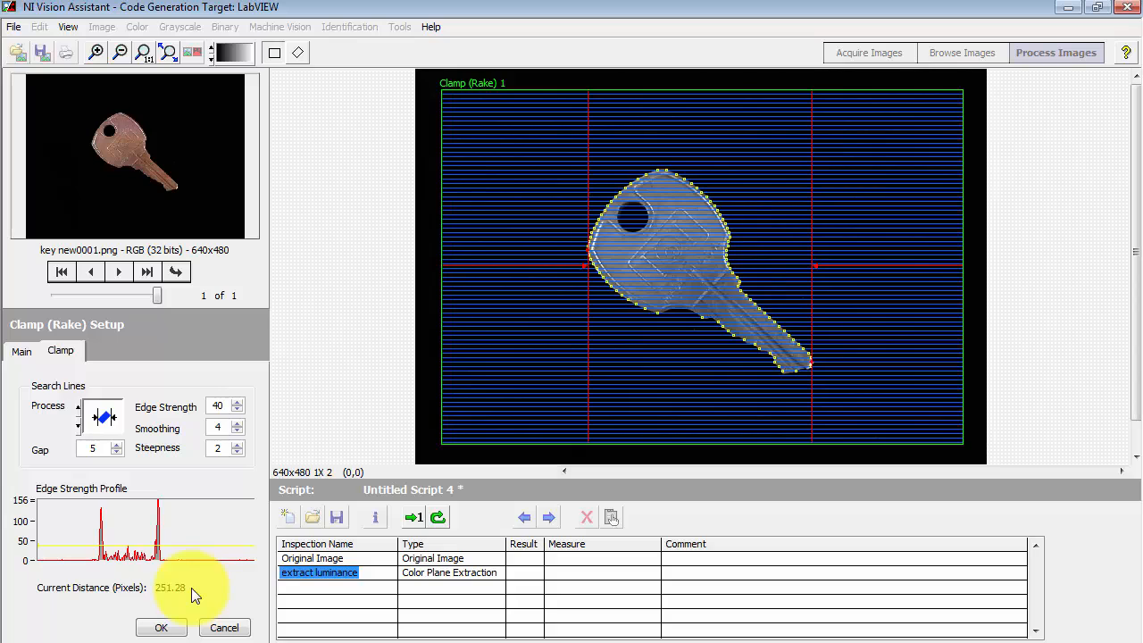
{"action": "left_click", "coordinate": [103, 417]}
{"action": "type", "text": "0"}
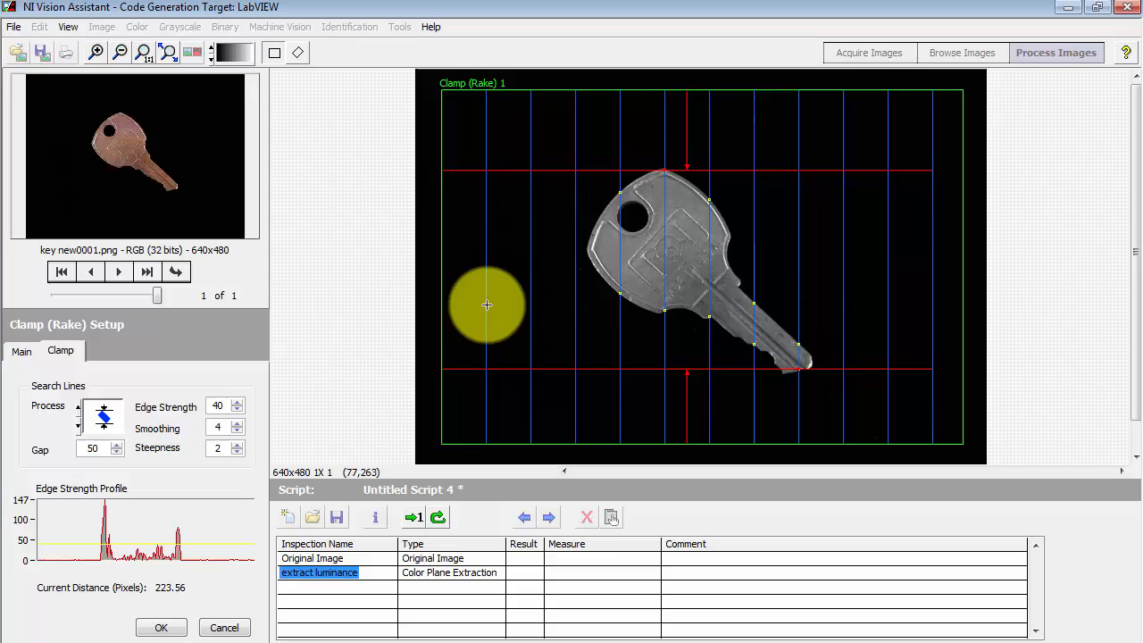
{"action": "mouse_move", "coordinate": [318, 383]}
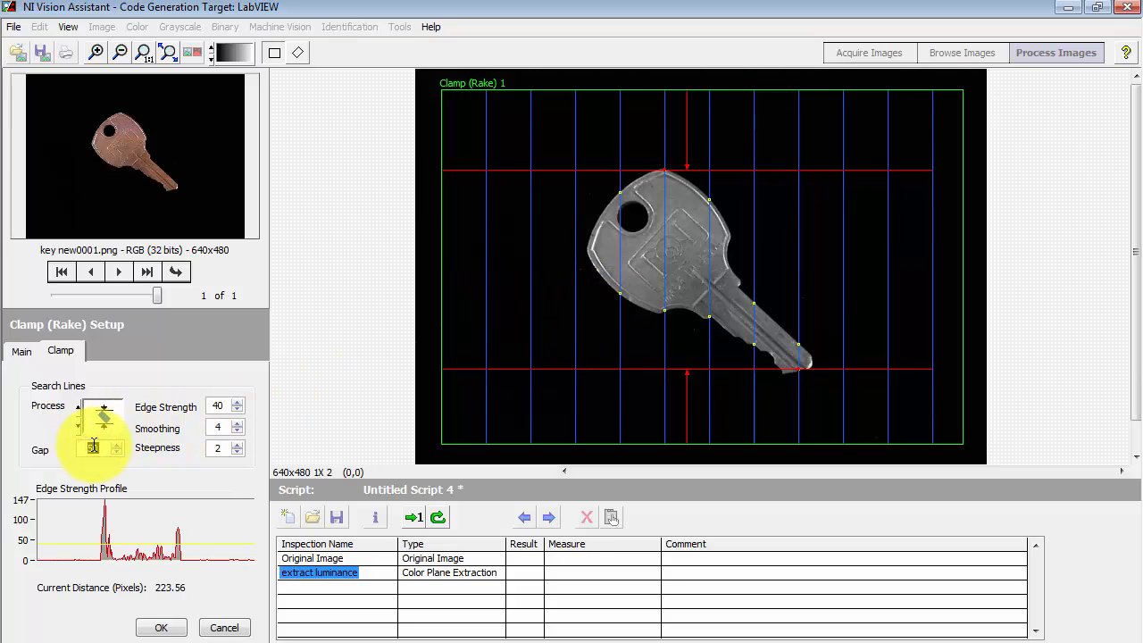
Step: Switch the rake to horizontal search lines with gap 20, measuring 250.30 pixels
{"action": "left_click", "coordinate": [116, 453]}
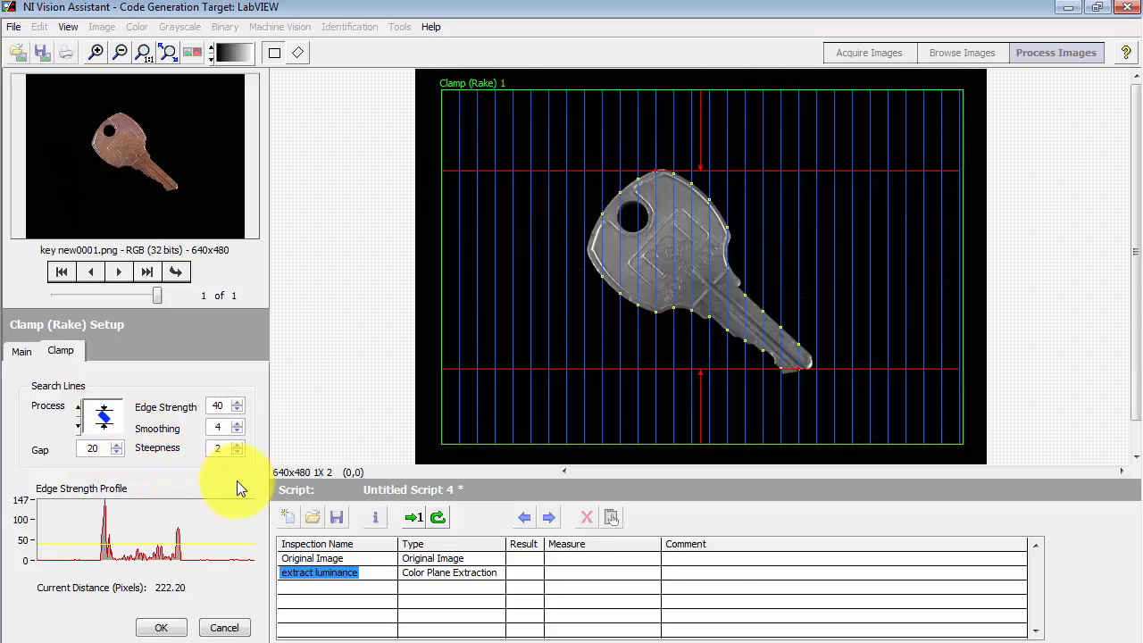
{"action": "mouse_move", "coordinate": [706, 588]}
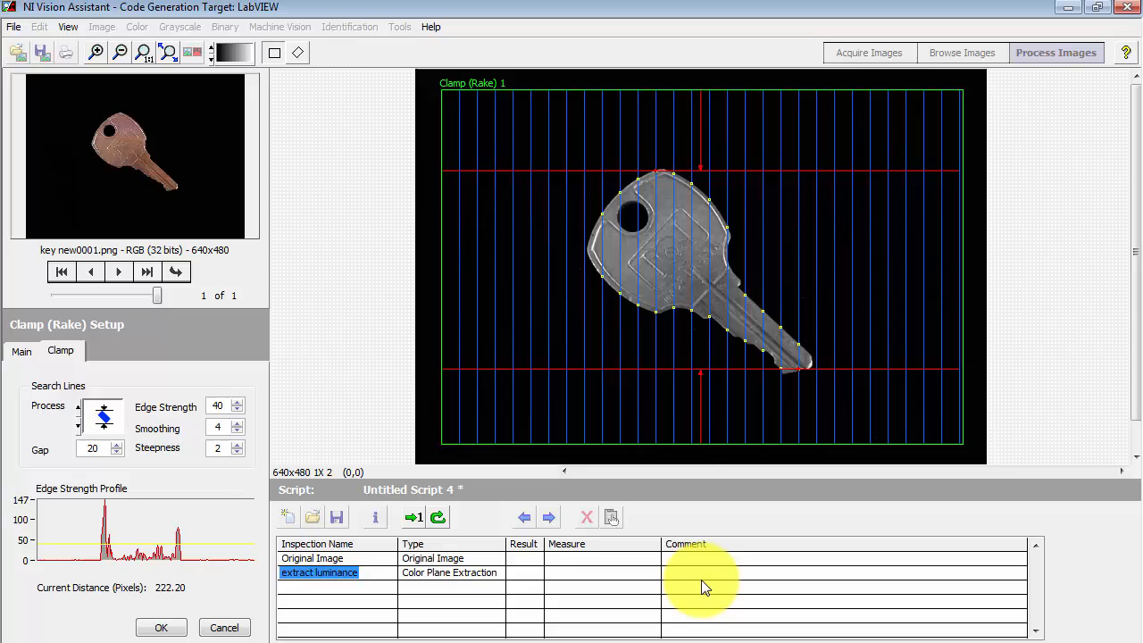
{"action": "mouse_move", "coordinate": [90, 500]}
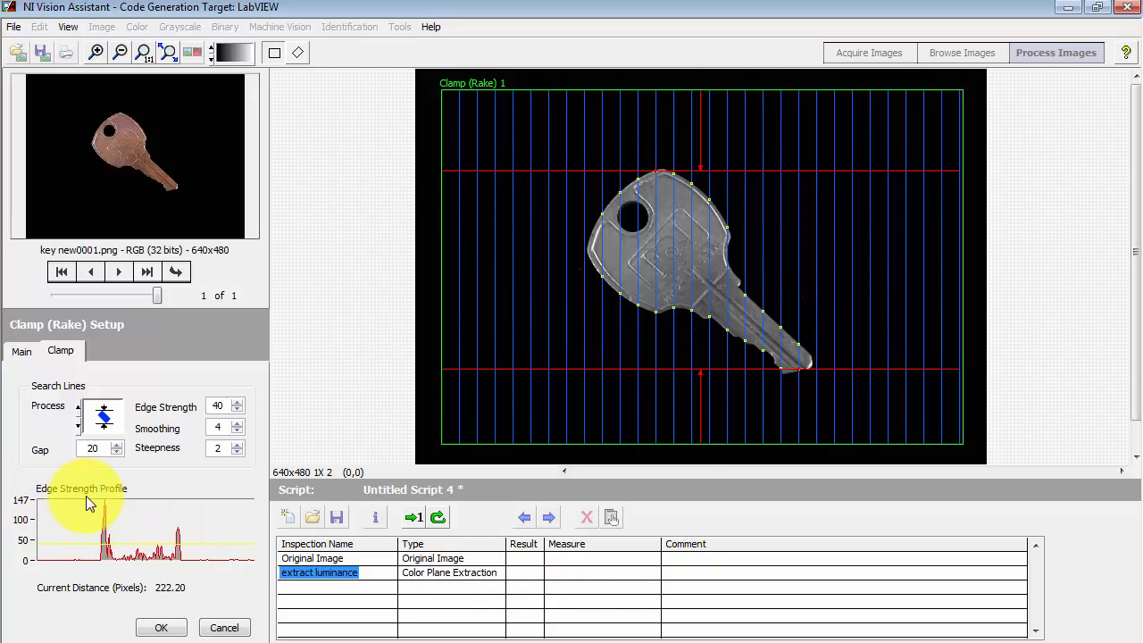
{"action": "mouse_move", "coordinate": [146, 500]}
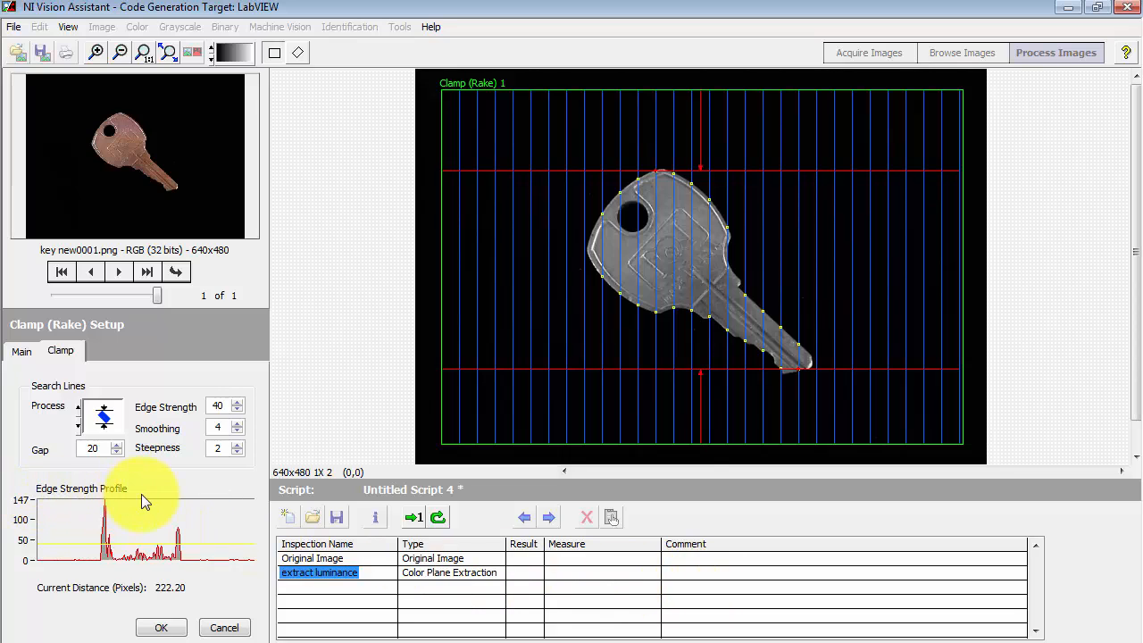
{"action": "left_click", "coordinate": [103, 417]}
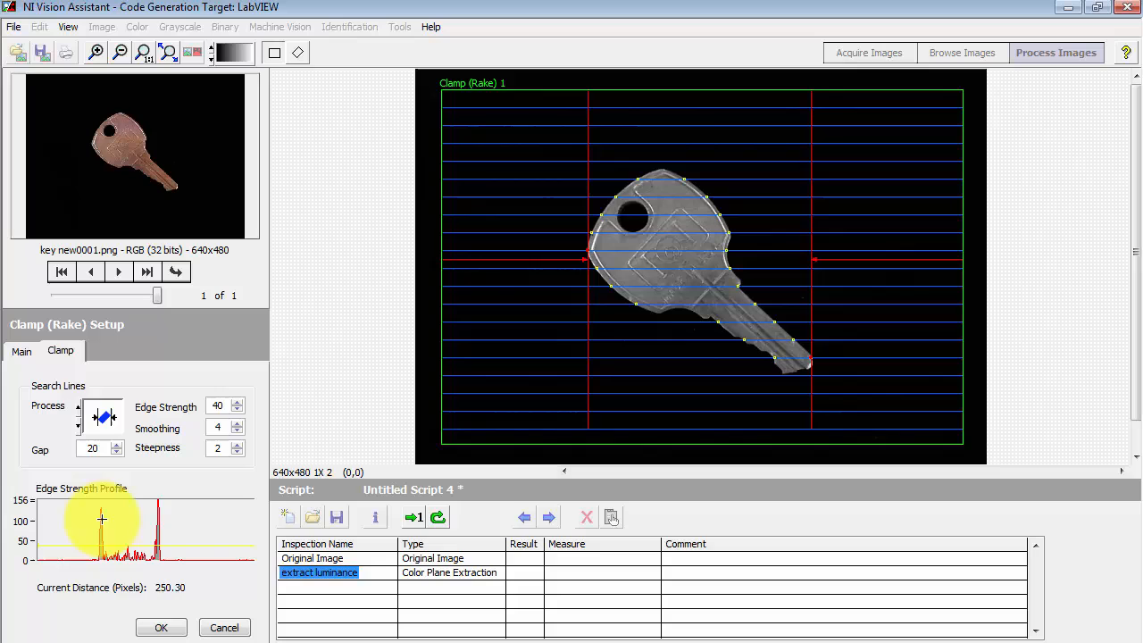
{"action": "mouse_move", "coordinate": [611, 286]}
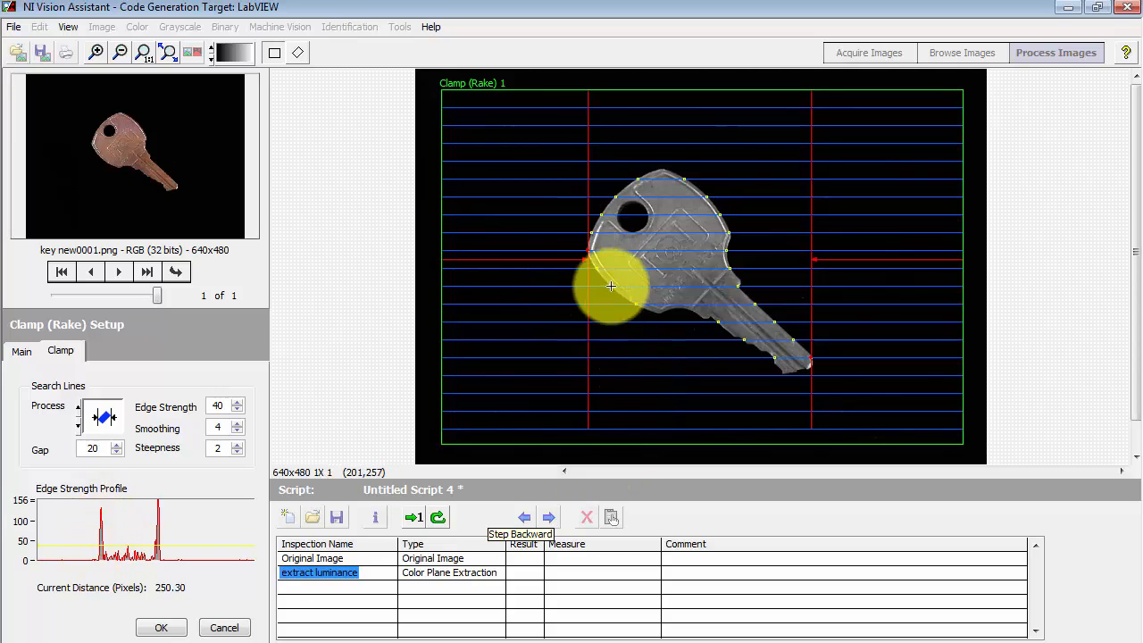
{"action": "mouse_move", "coordinate": [183, 486]}
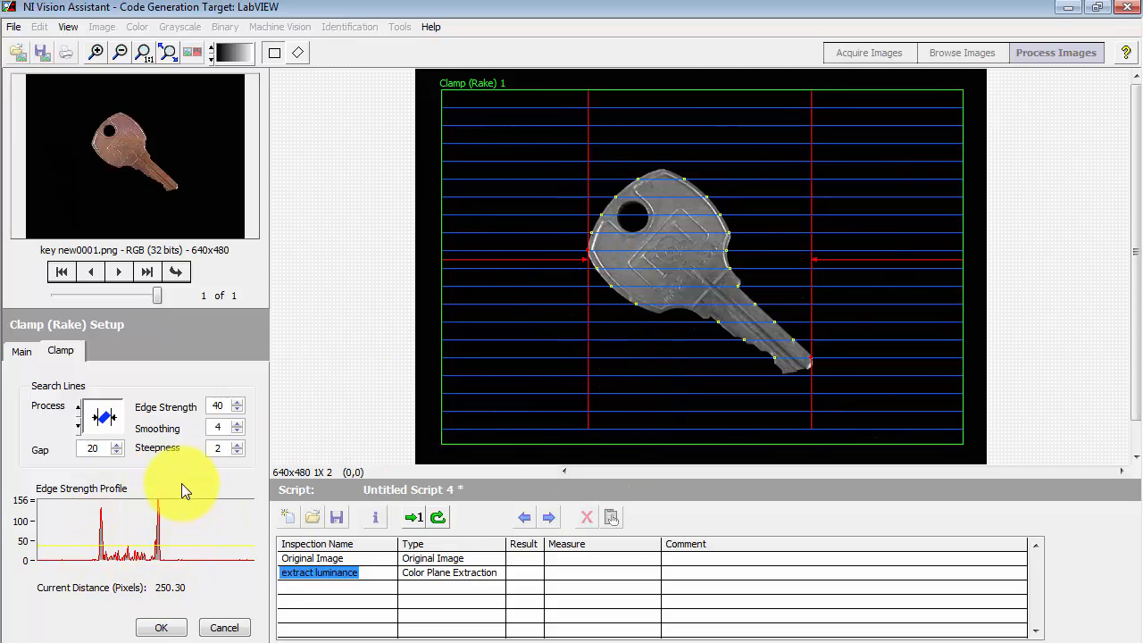
{"action": "mouse_move", "coordinate": [801, 358]}
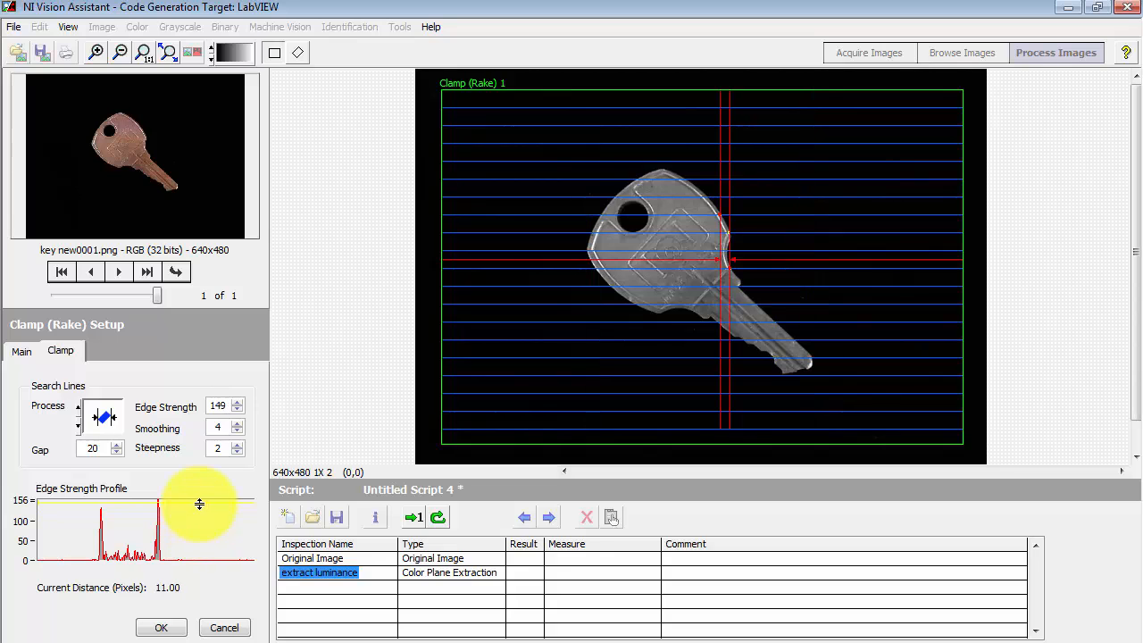
{"action": "mouse_move", "coordinate": [706, 278]}
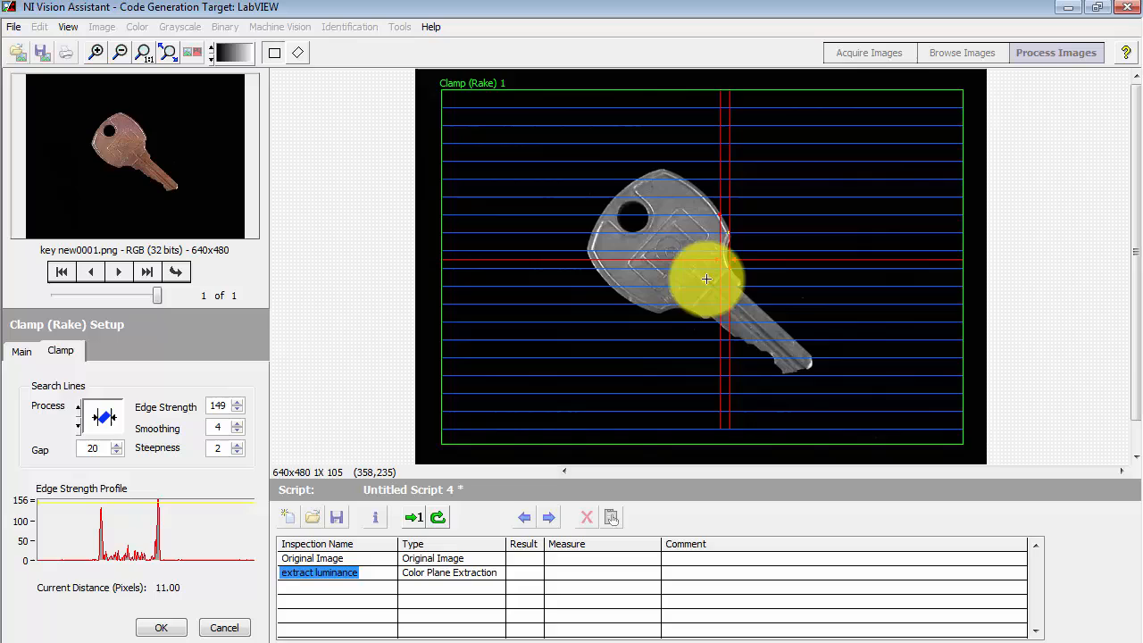
{"action": "mouse_move", "coordinate": [204, 501]}
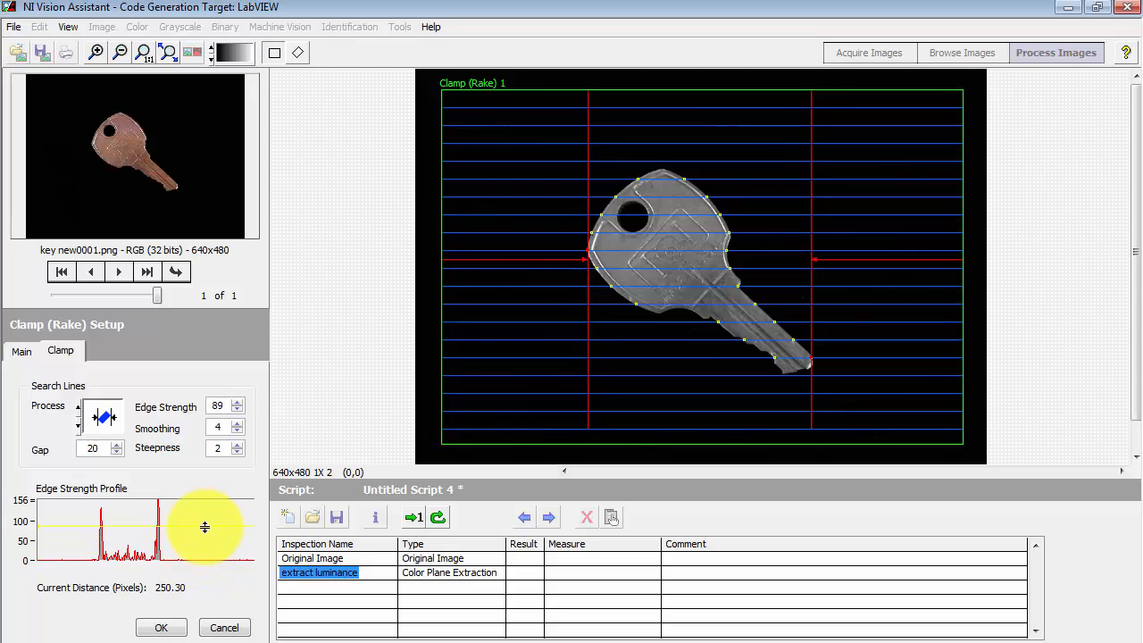
Step: Open the Main tab of the clamp step's general settings
{"action": "left_click", "coordinate": [235, 410]}
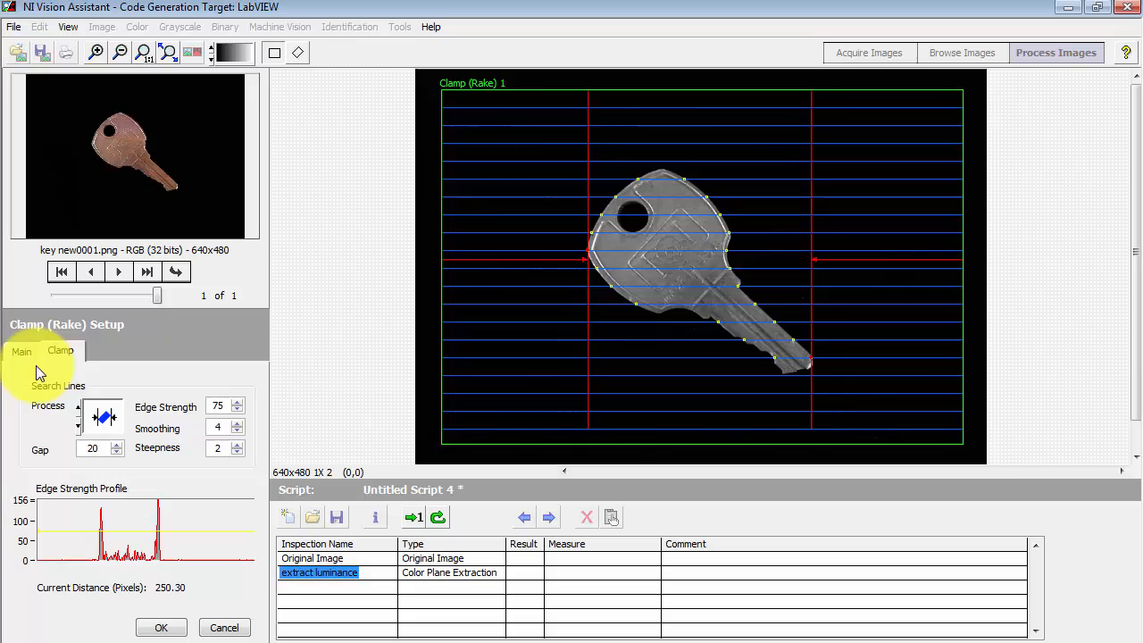
Step: Name the Clamp (Rake) step 'measure width' and add it to the script
{"action": "left_click", "coordinate": [20, 350]}
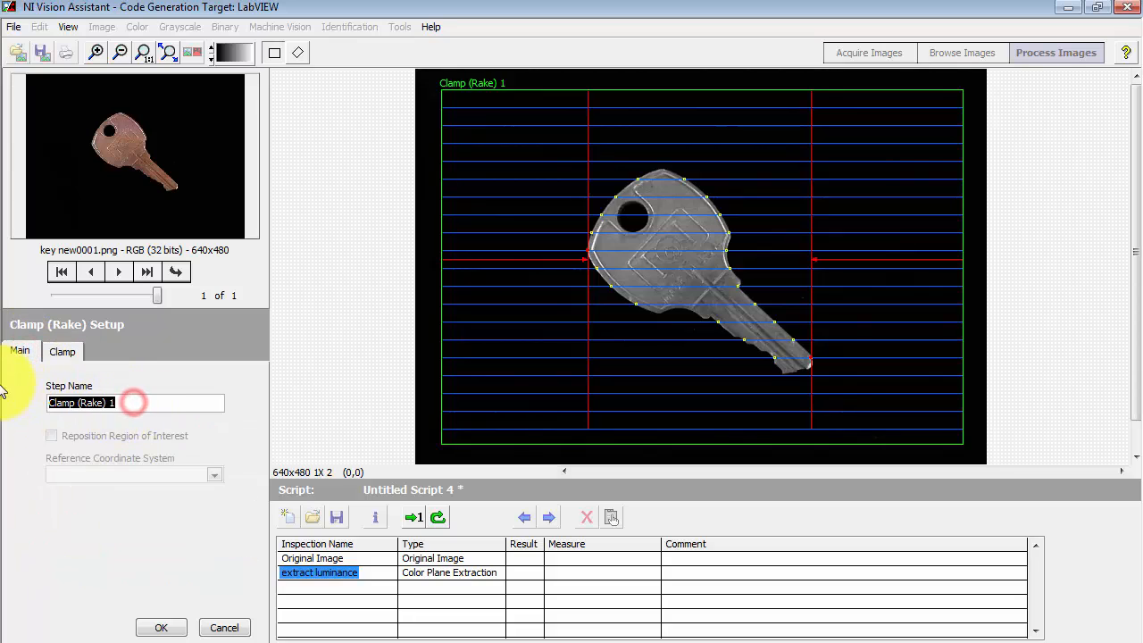
{"action": "type", "text": "measure"}
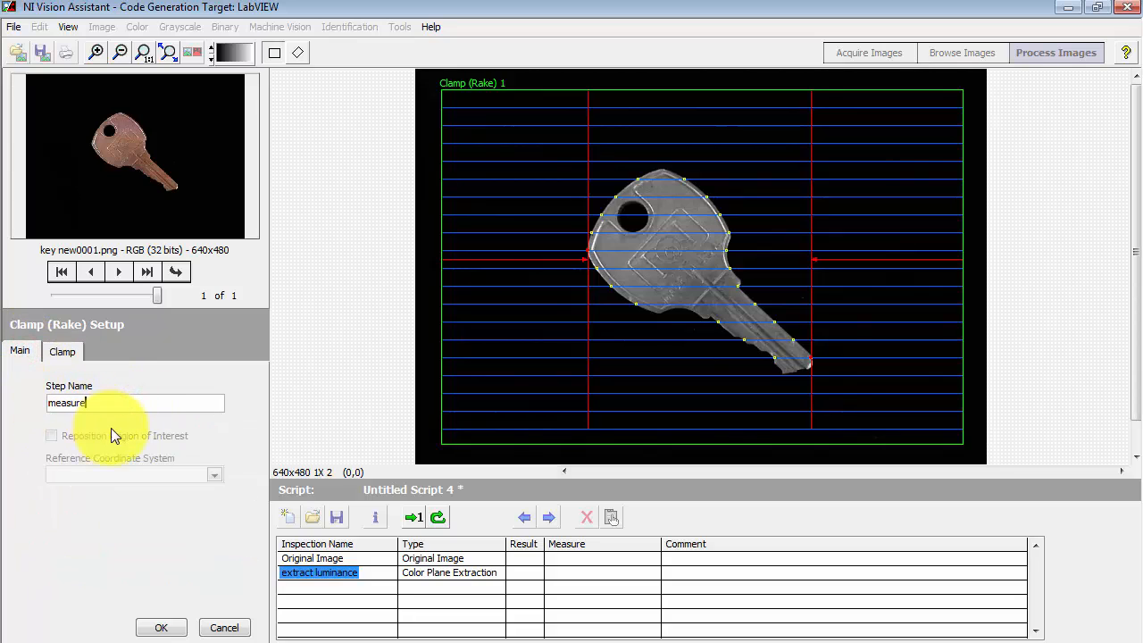
{"action": "type", "text": "width"}
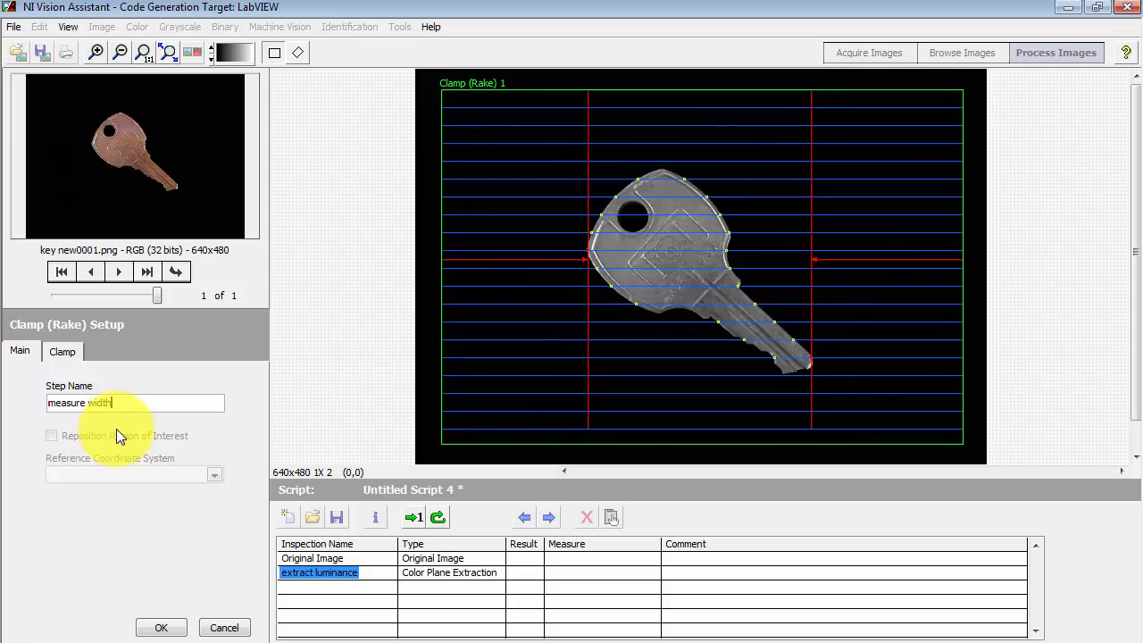
{"action": "left_click", "coordinate": [161, 627]}
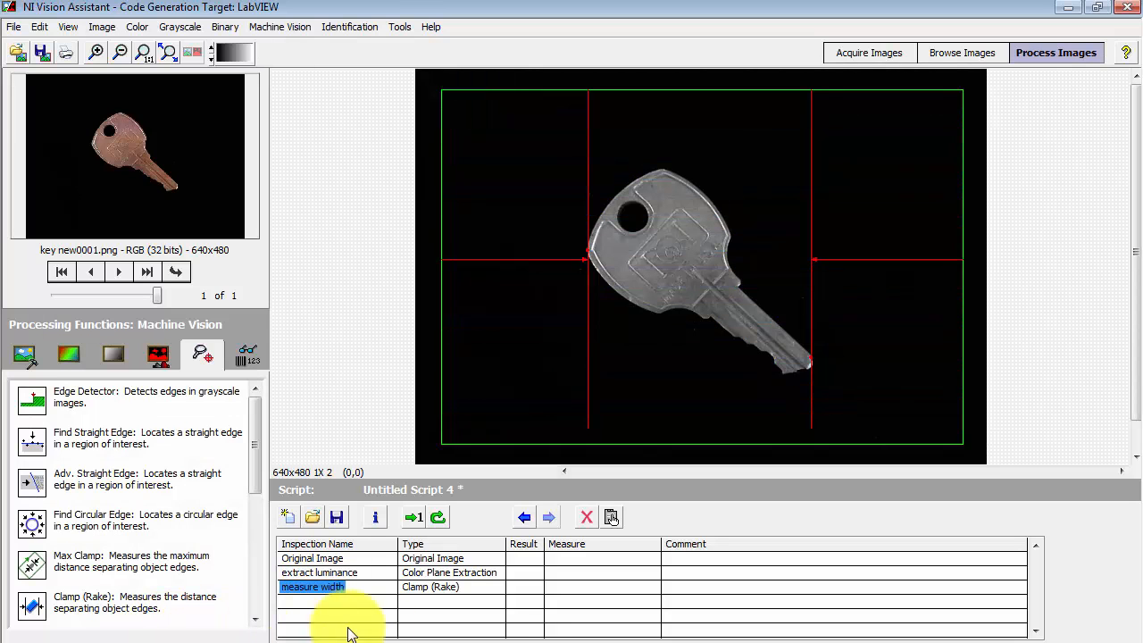
{"action": "mouse_move", "coordinate": [527, 625]}
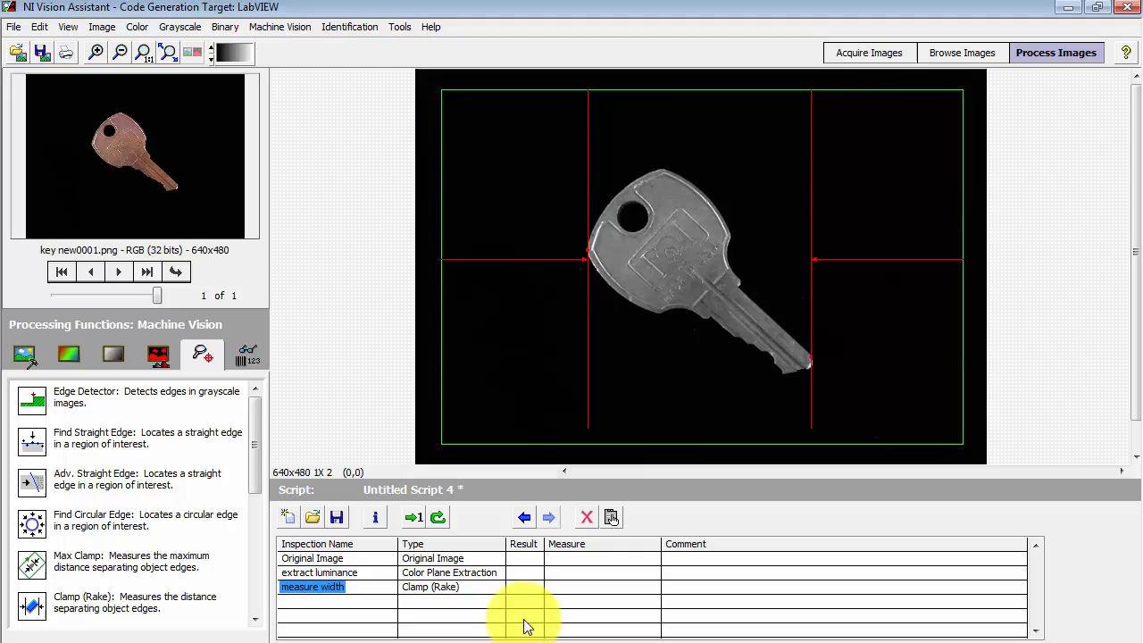